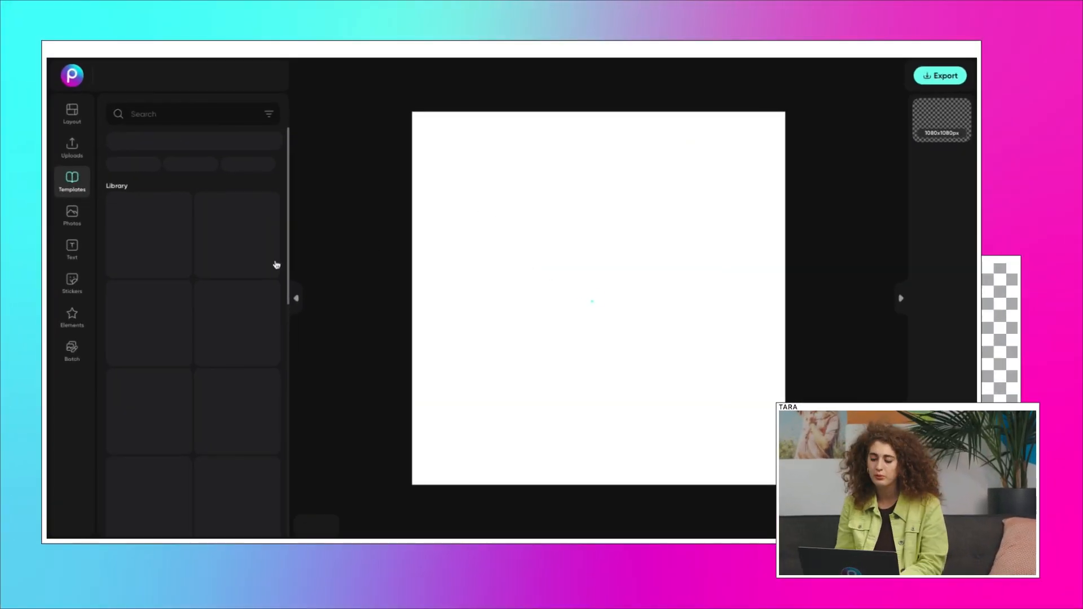
Find a commercial-license 'tshirt' stock photo and place the white tee model photo on the canvas.
left_click(71, 113)
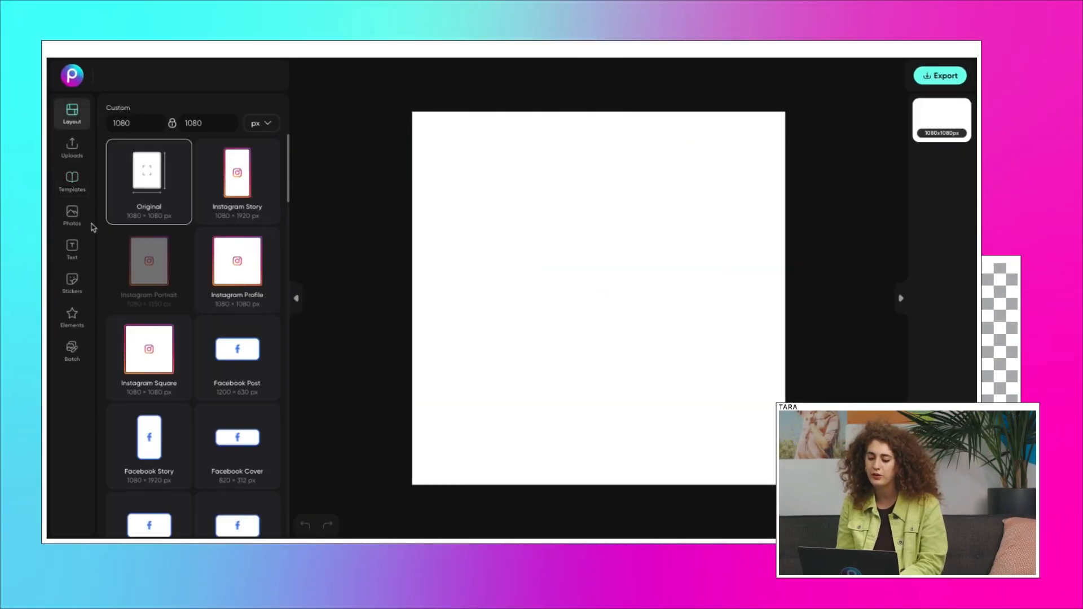
left_click(71, 215)
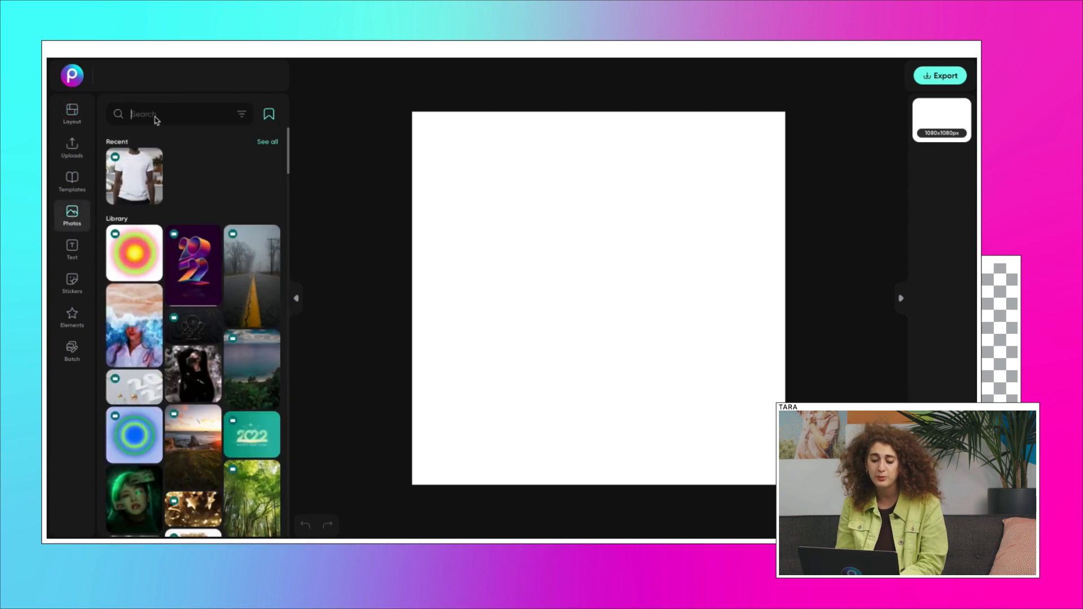
type("tshirt")
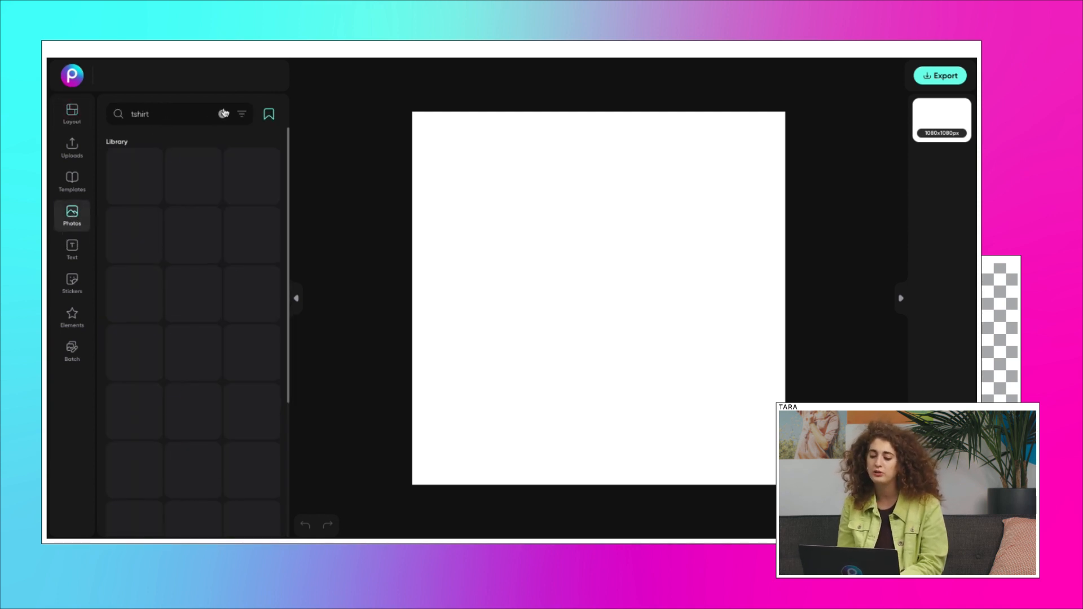
left_click(241, 113)
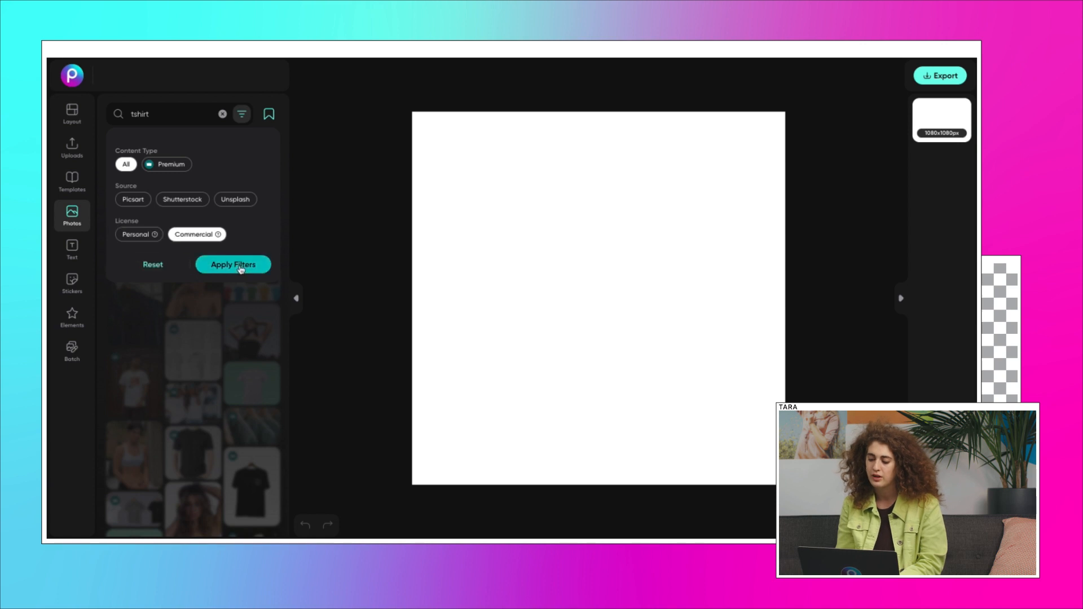
left_click(233, 264)
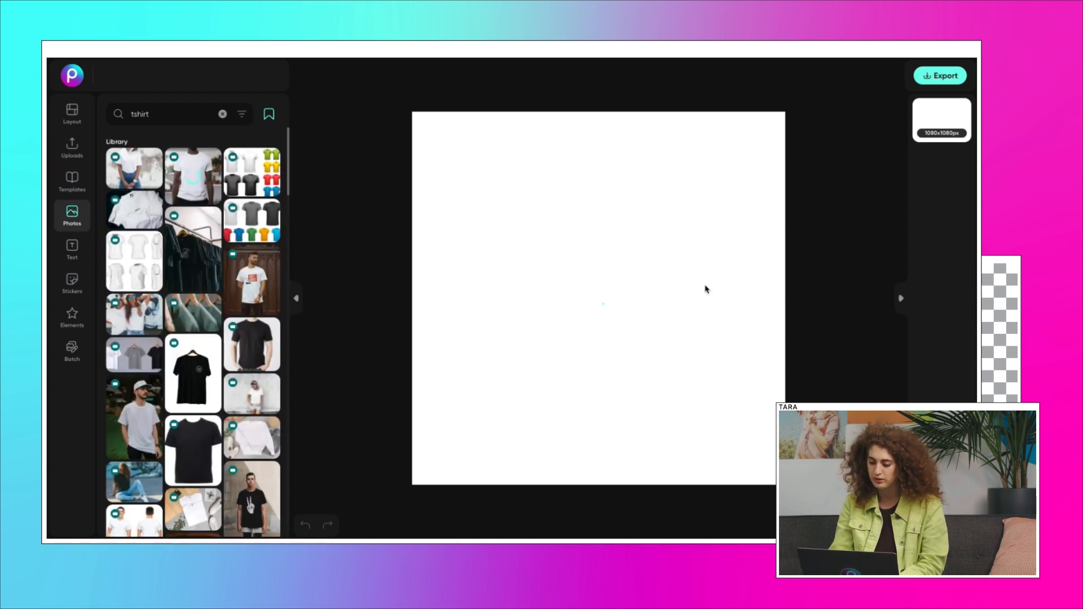
left_click(133, 165)
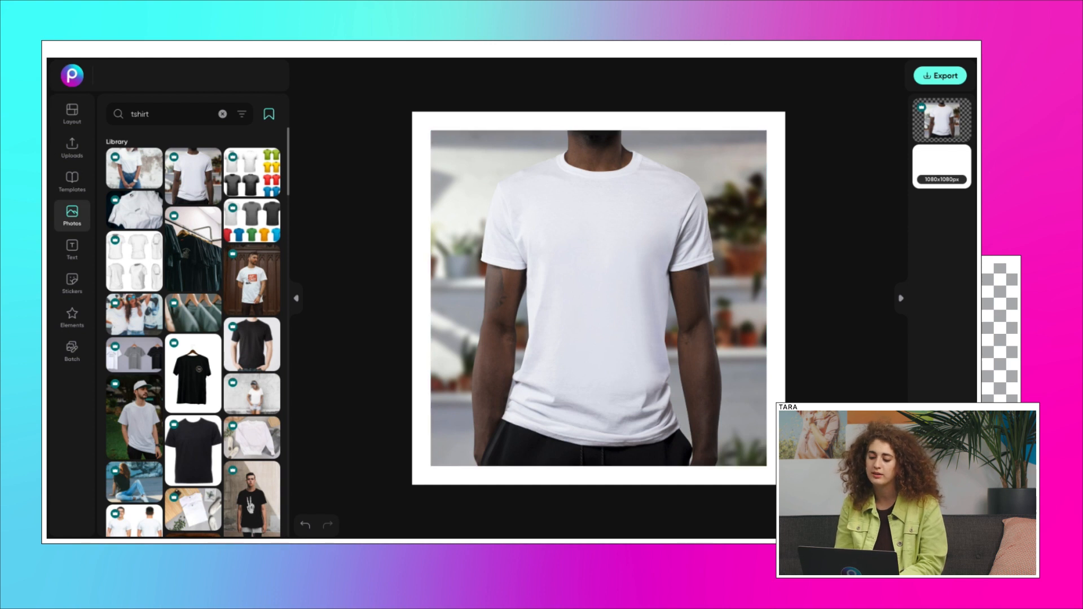
Add the uploaded Boring Bean logo and position it on the shirt's upper chest.
left_click(71, 147)
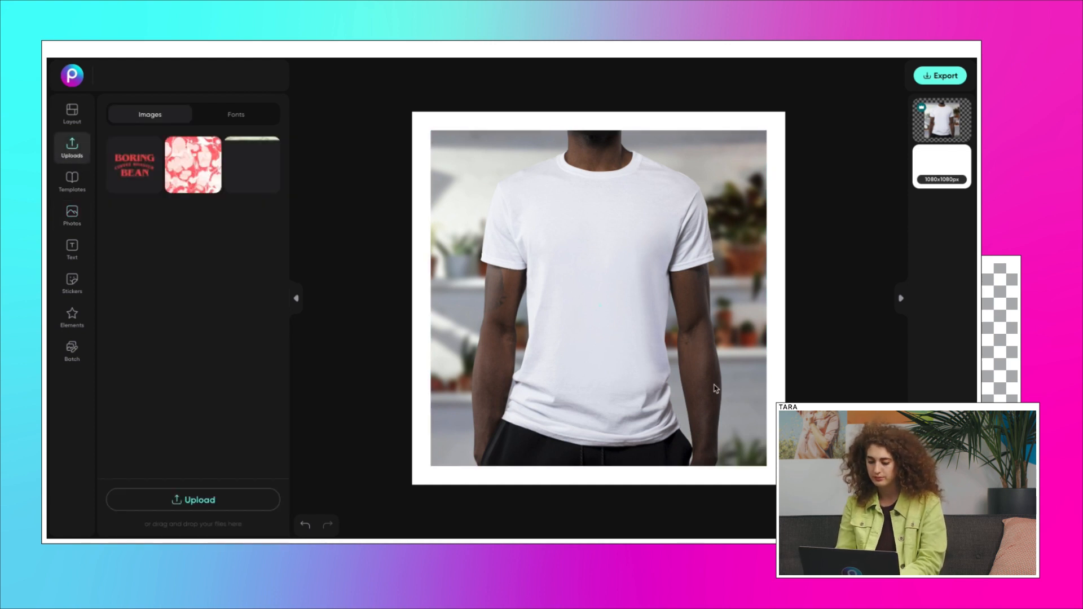
left_click(134, 165)
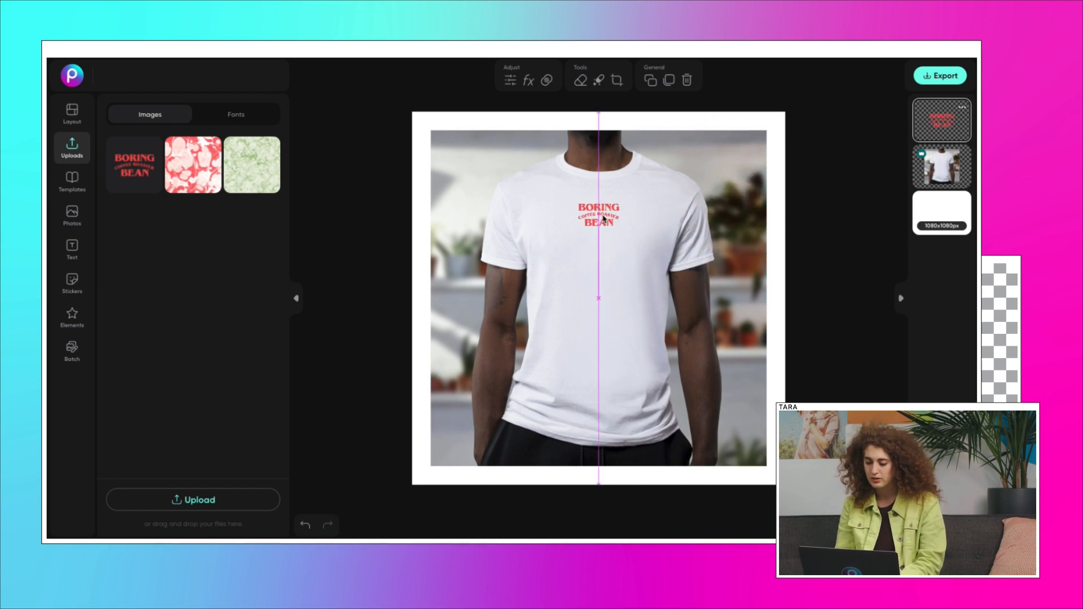
left_click_drag(598, 215, 645, 211)
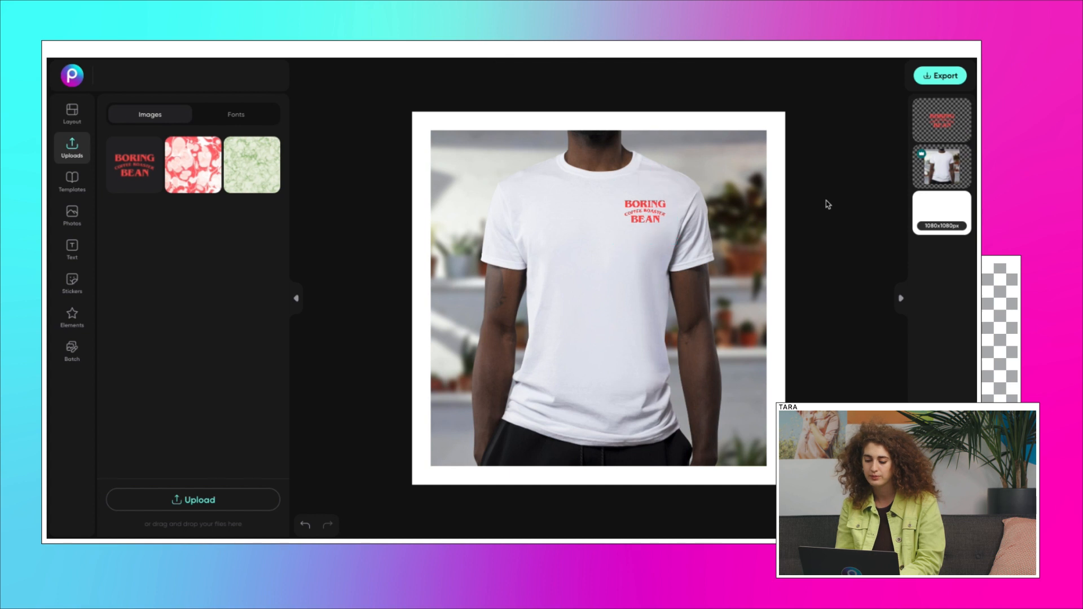
left_click(940, 76)
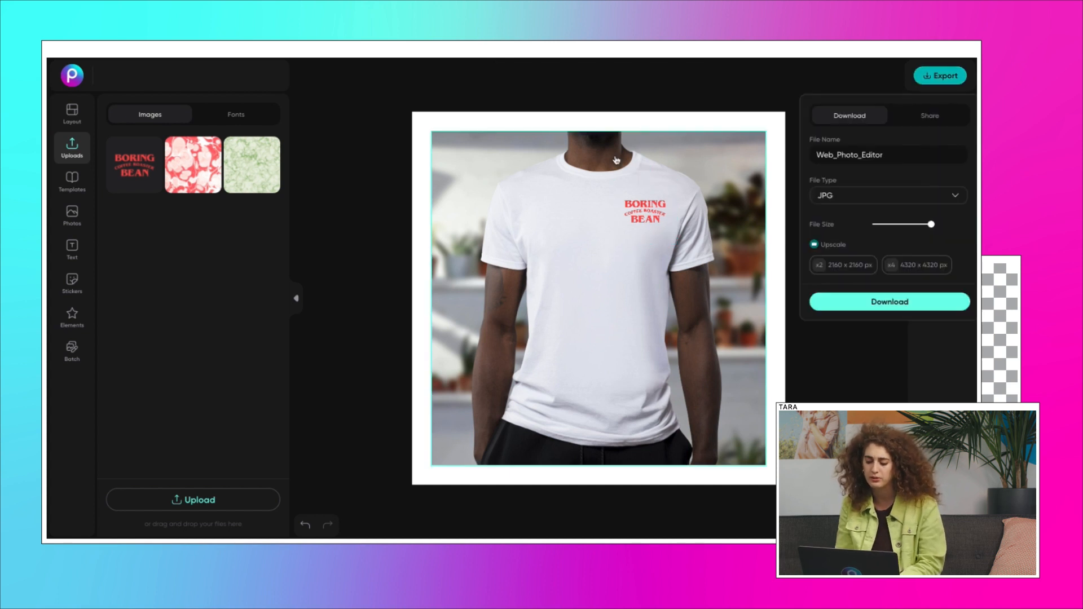
Download the T-shirt mockup as an image and continue editing.
left_click(888, 301)
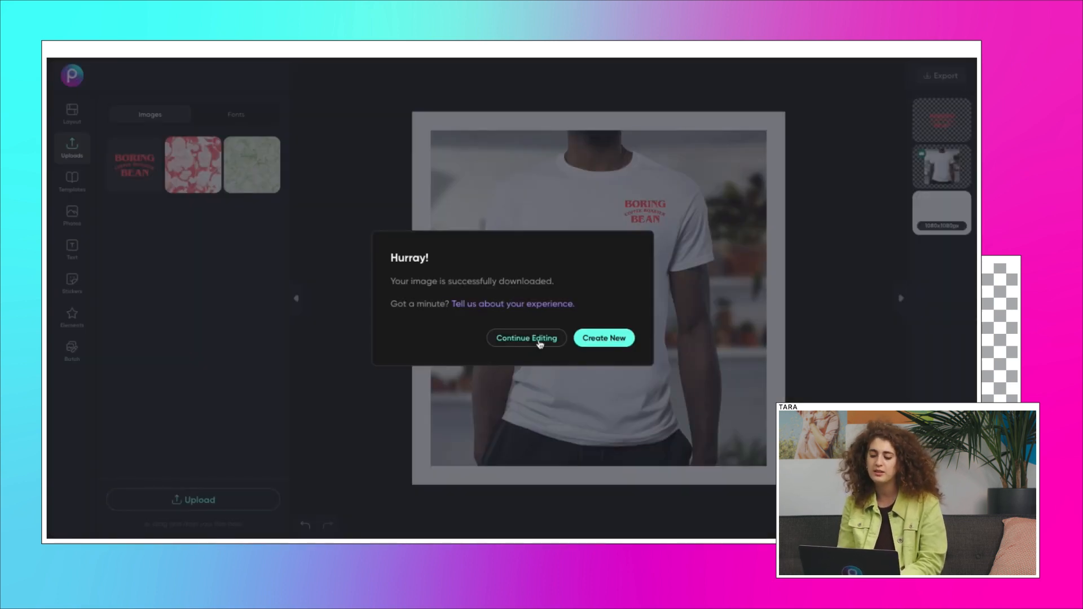
left_click(526, 337)
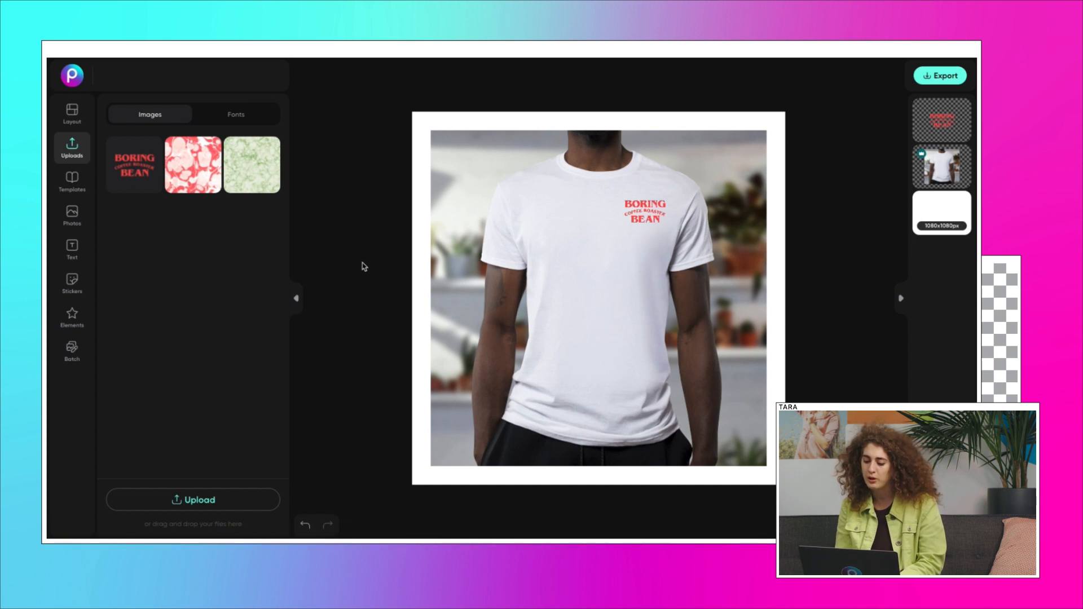
mouse_move(365, 264)
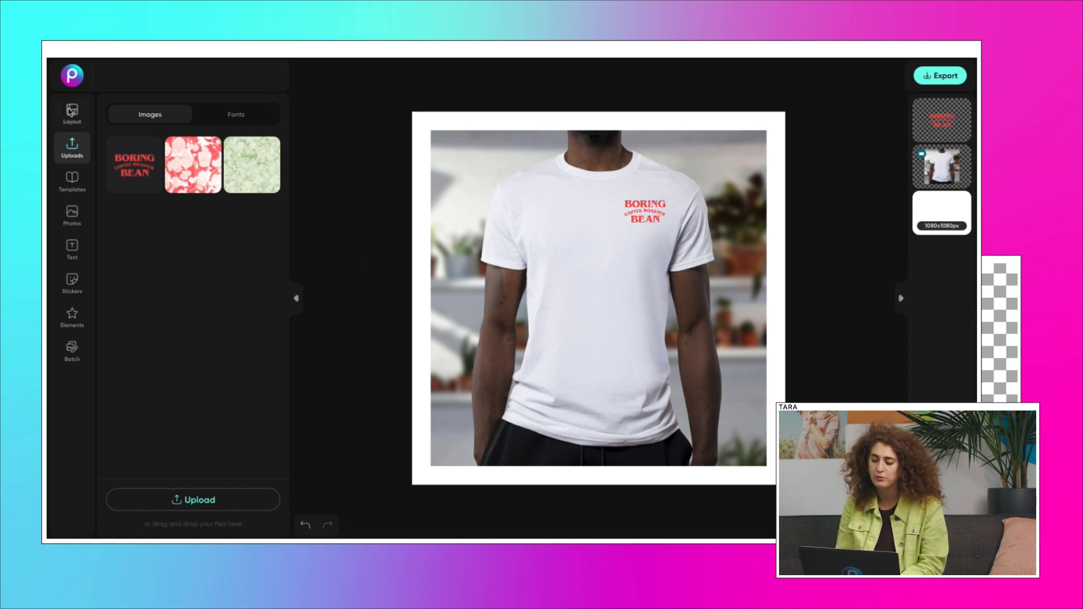
Make the canvas 4 × 4 inches and enlarge the logo to fill it.
left_click(71, 113)
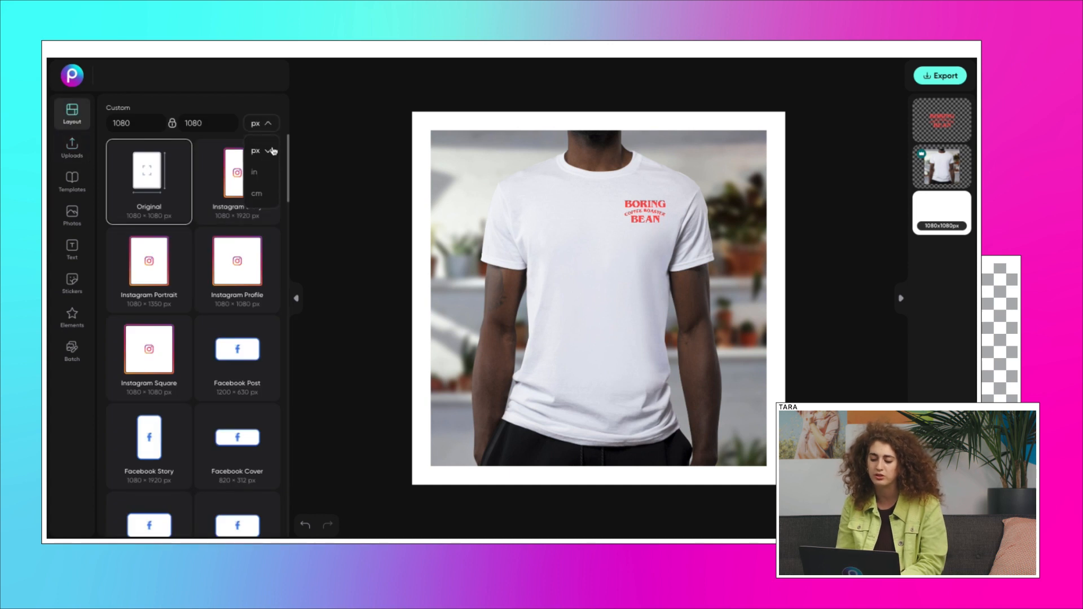
left_click(254, 172)
type("4")
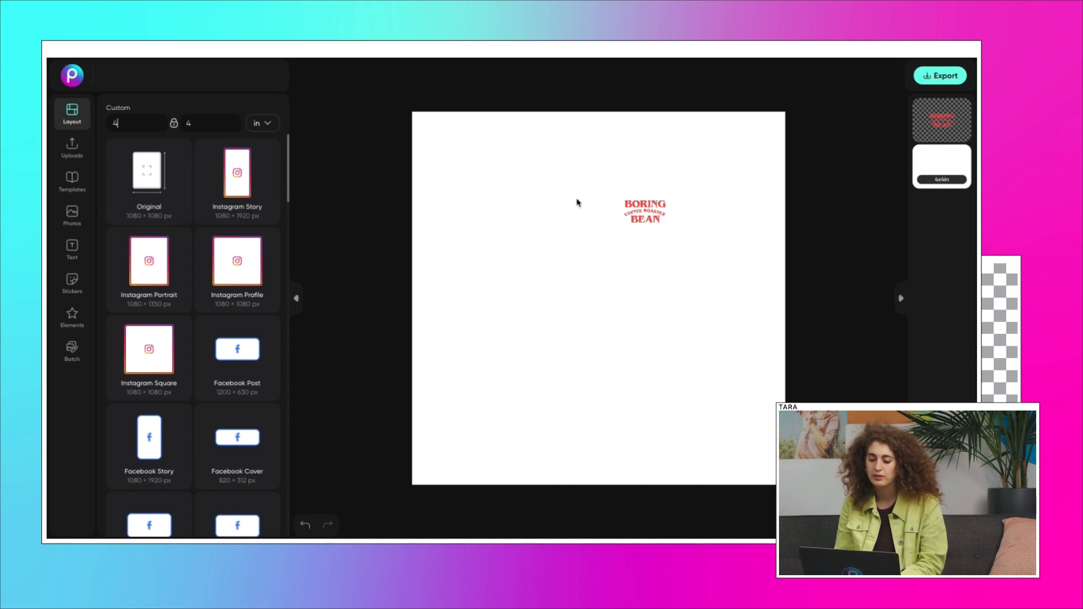
left_click(642, 211)
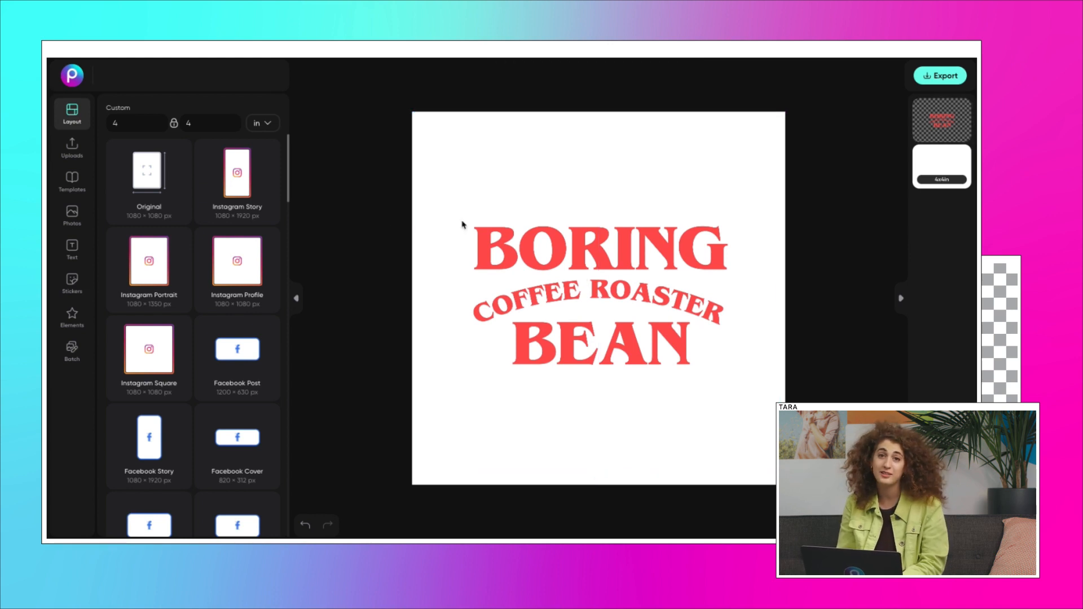
Download the 4-inch logo design as a PDF and continue editing.
left_click(940, 76)
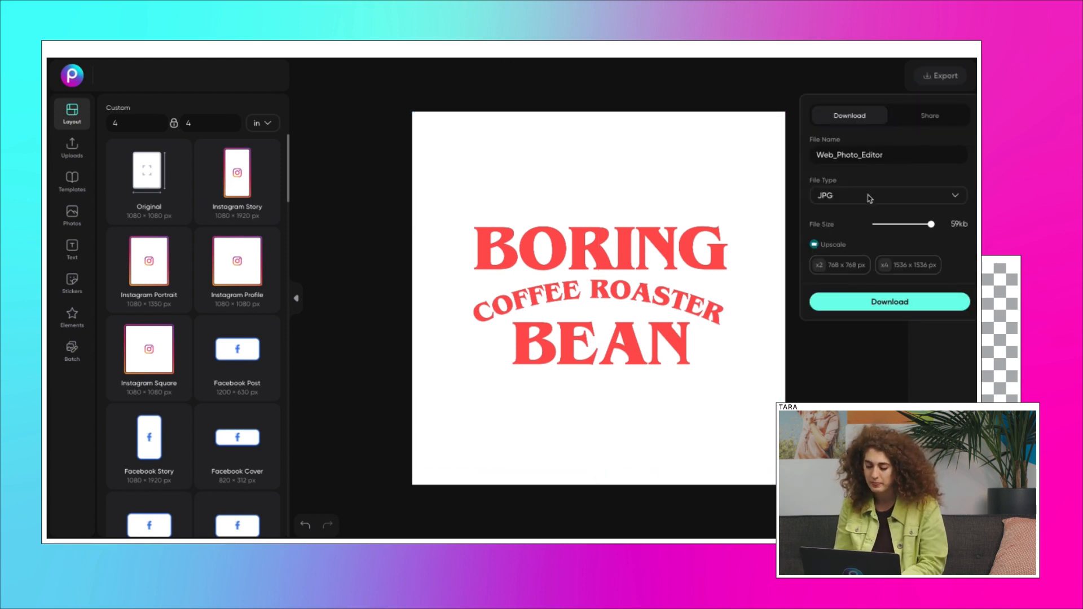
left_click(889, 302)
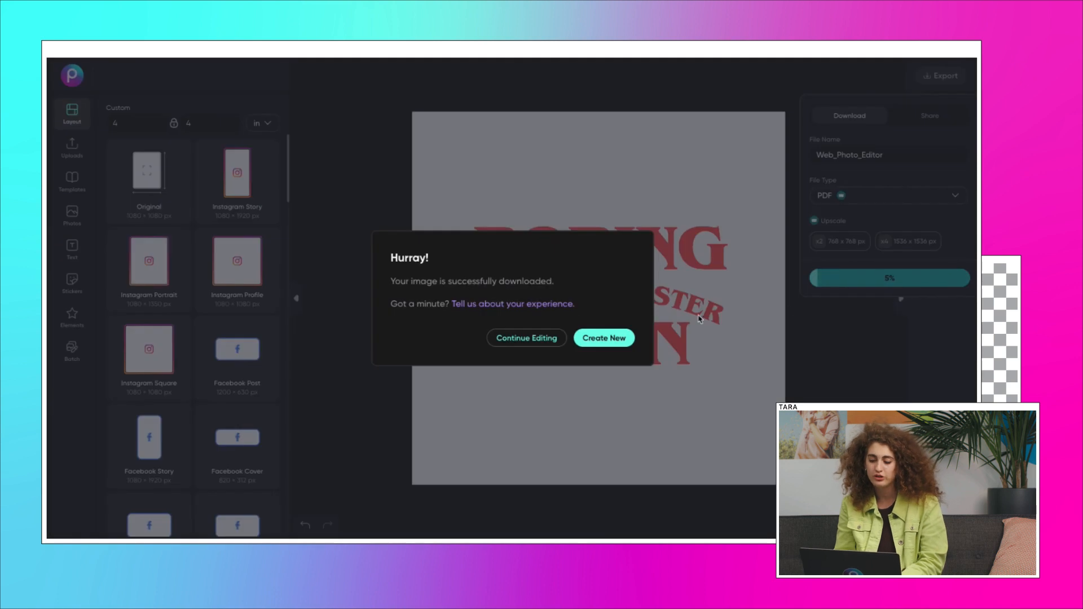
left_click(525, 337)
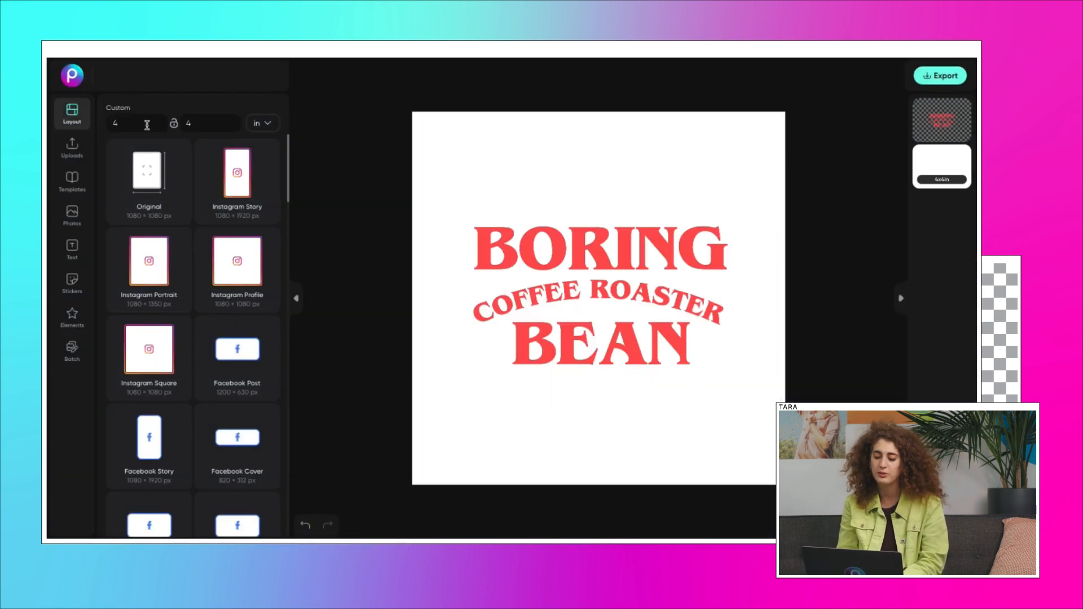
Resize the canvas to 18 × 24 inches and give it a pale pink background.
type("18")
type("24")
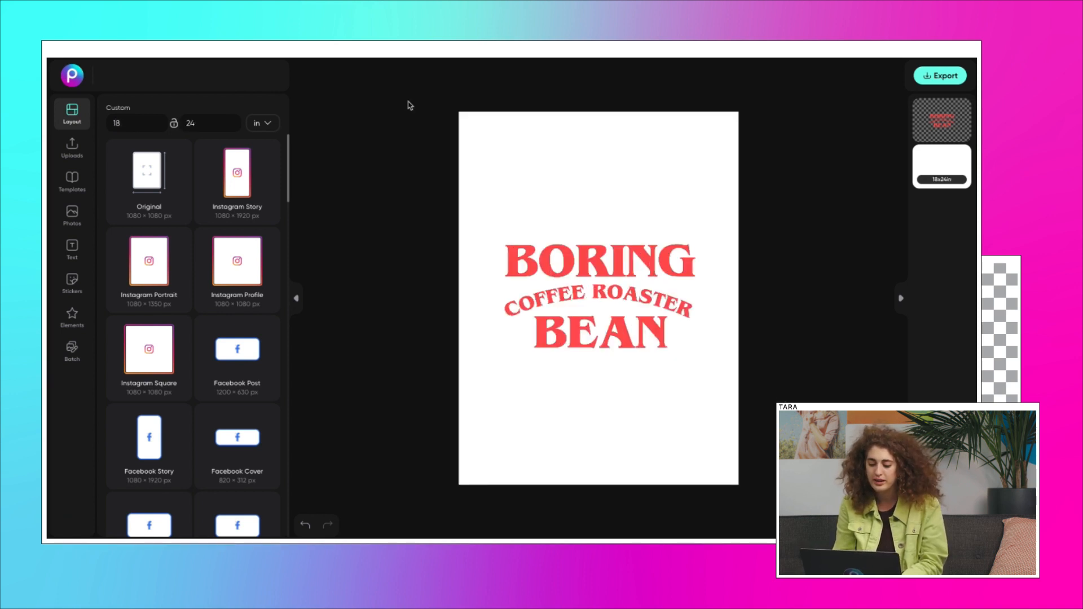
left_click(598, 296)
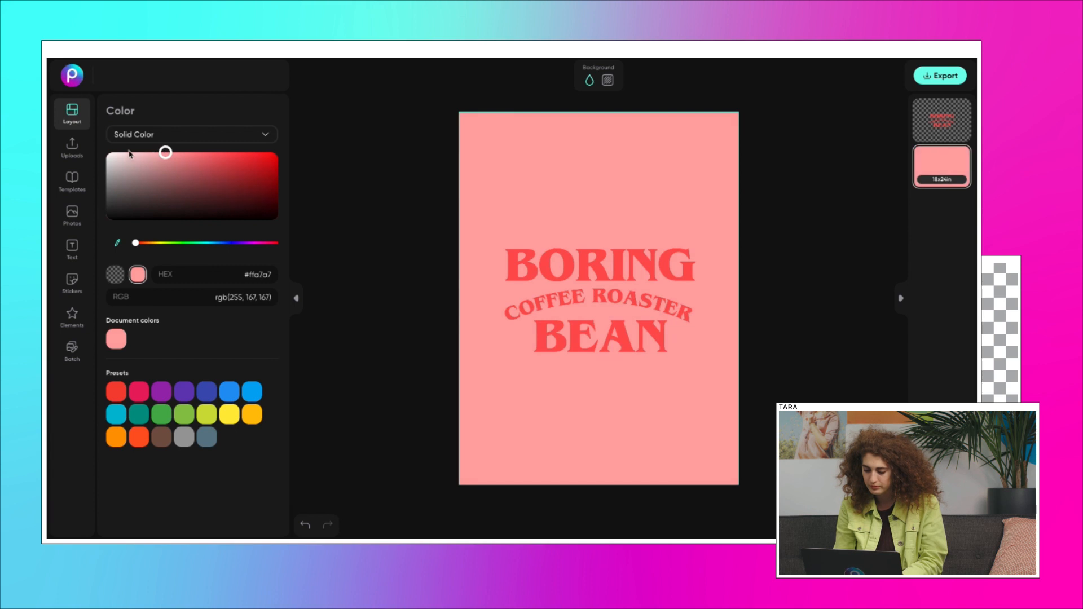
left_click(71, 113)
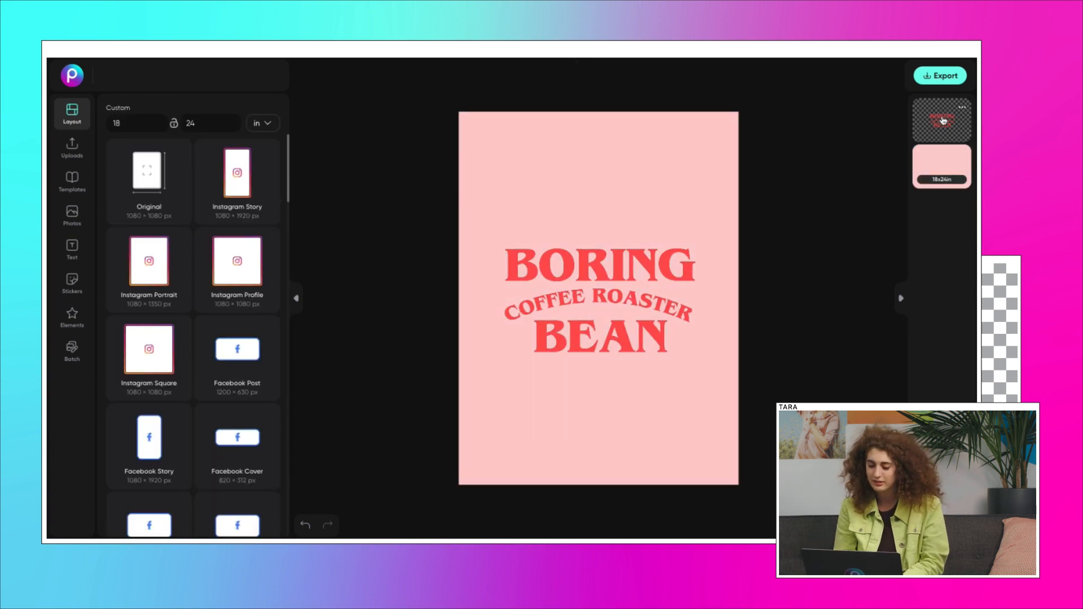
Download the 18 × 24 inch pink poster as a PDF and continue editing.
left_click(940, 75)
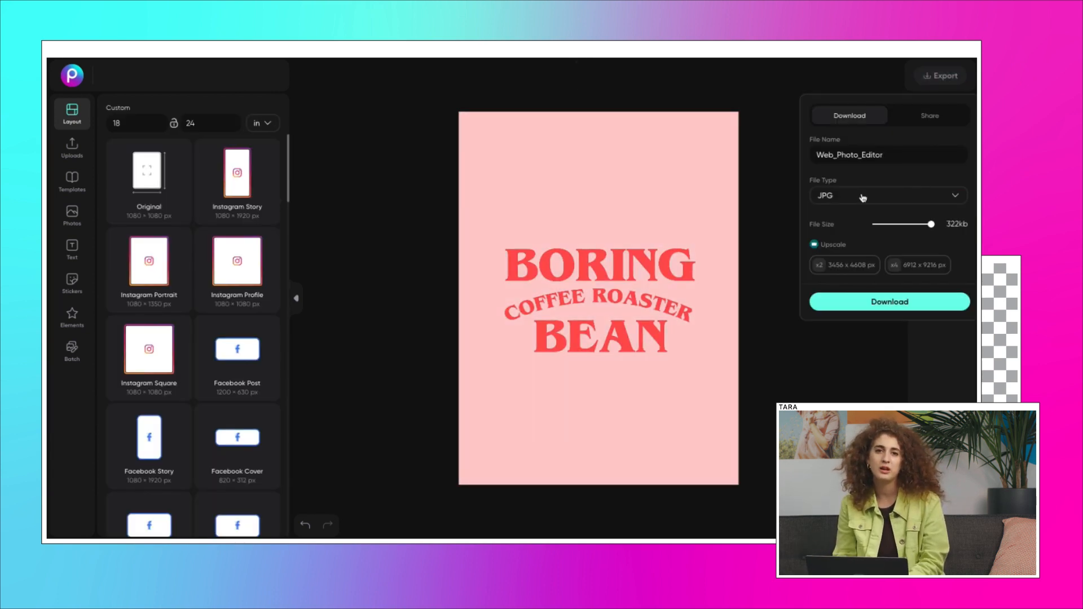
left_click(890, 301)
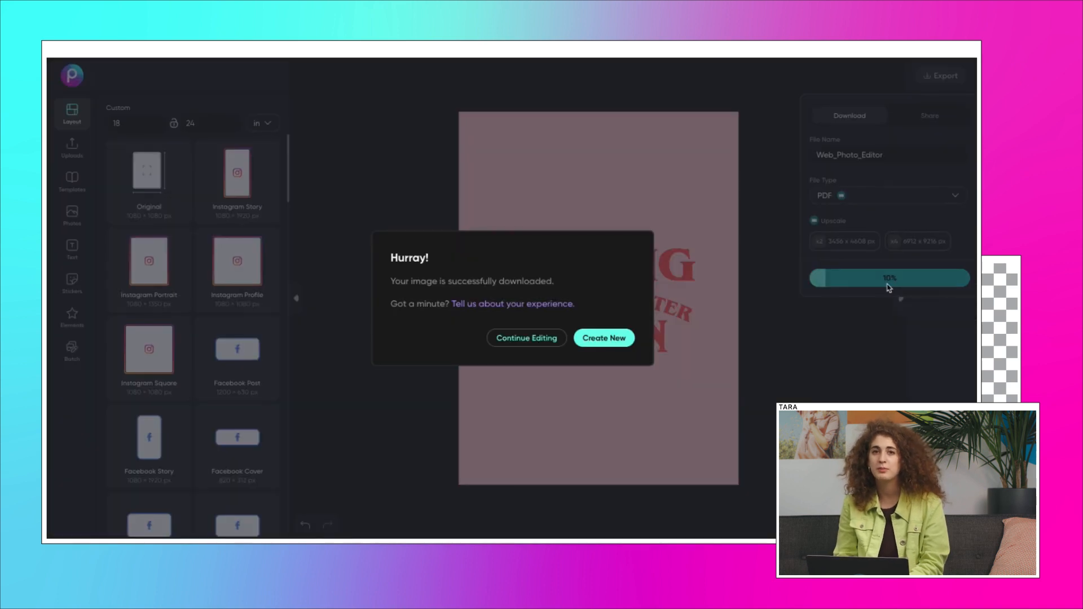
left_click(525, 337)
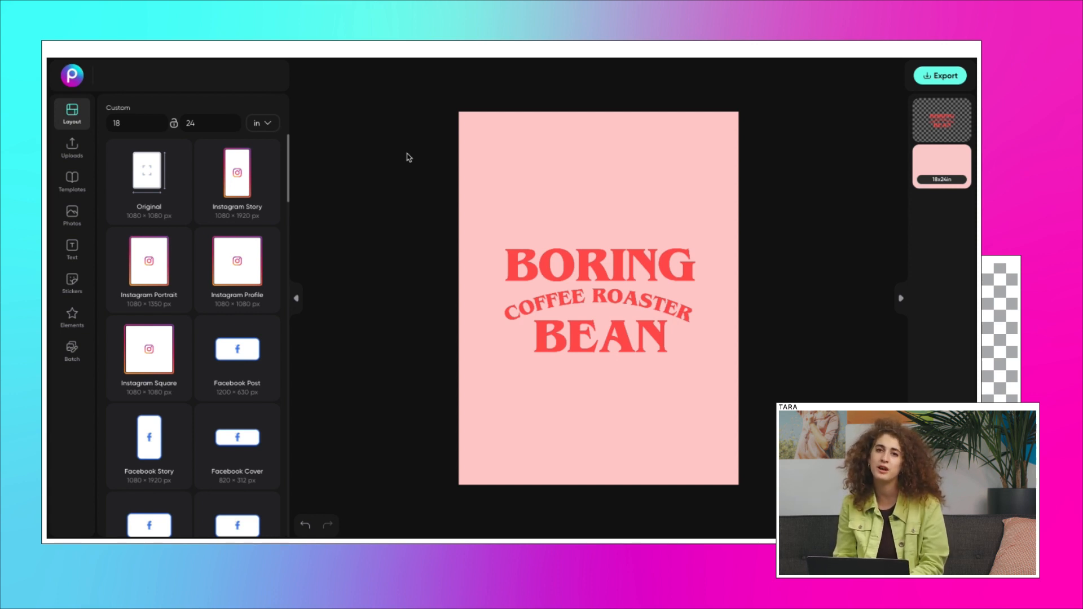
mouse_move(420, 161)
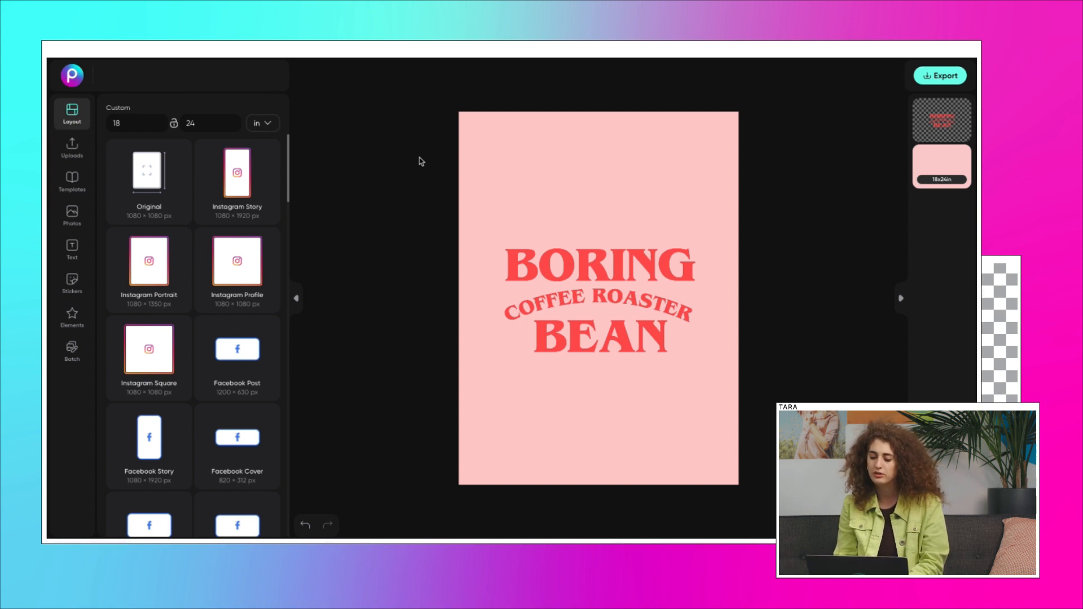
mouse_move(404, 160)
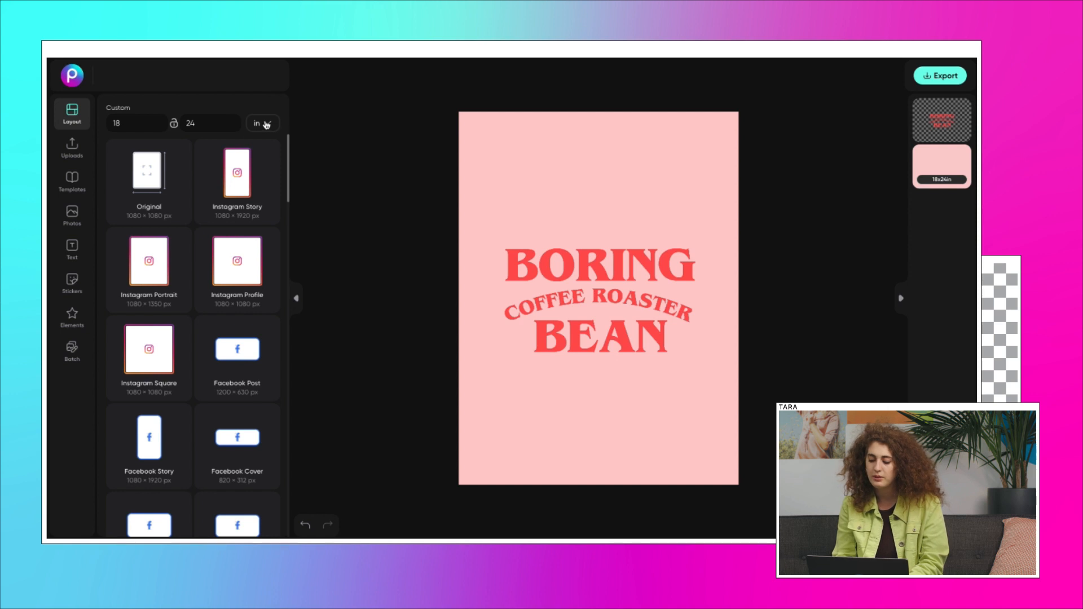
Switch the canvas units to pixels and set the width to 300 px.
left_click(262, 123)
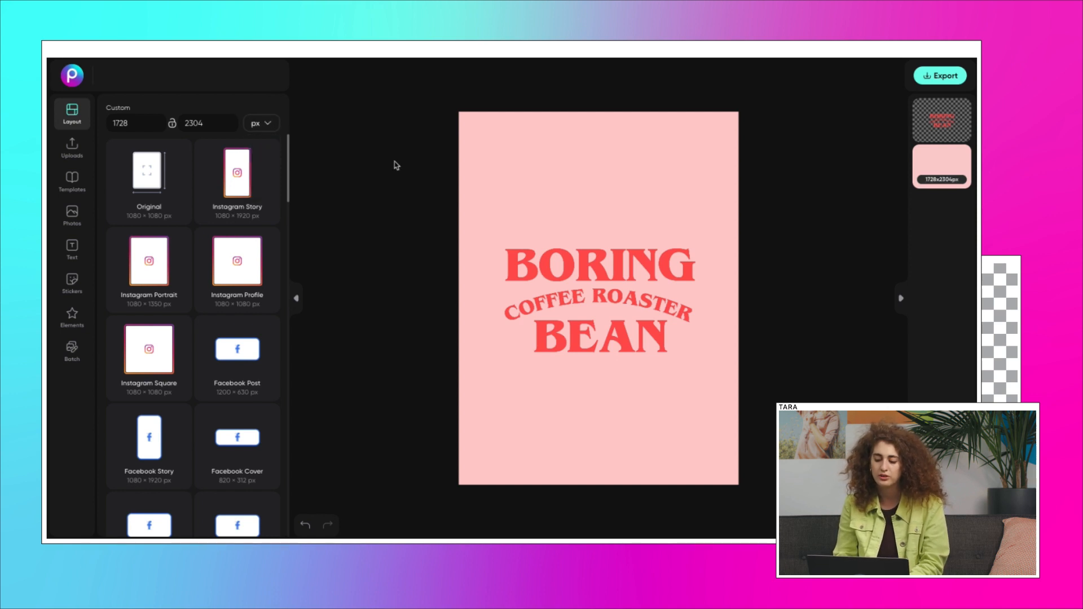
left_click(131, 123)
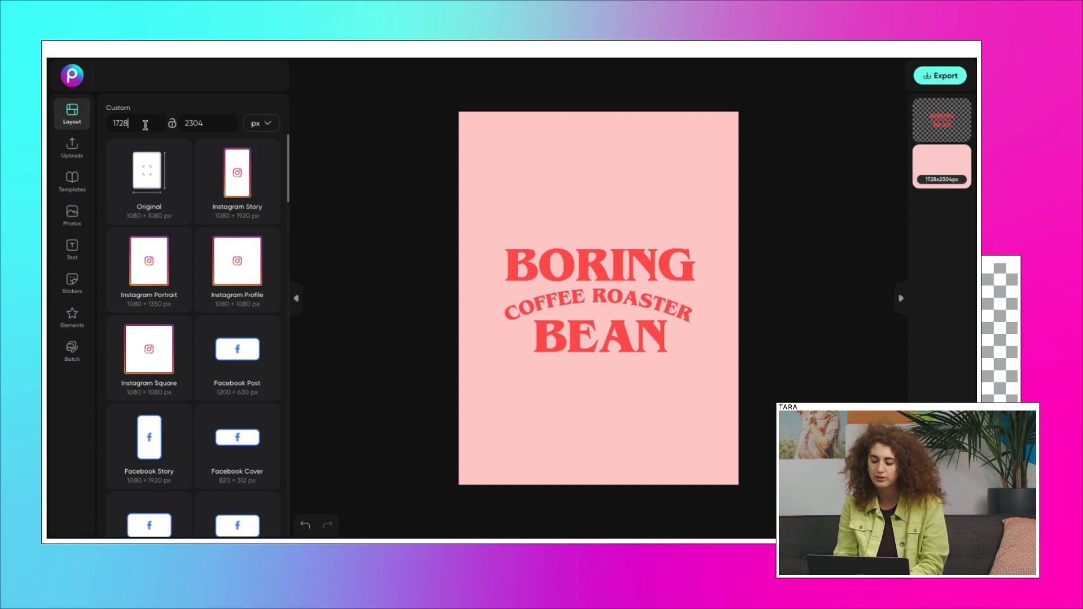
type("300")
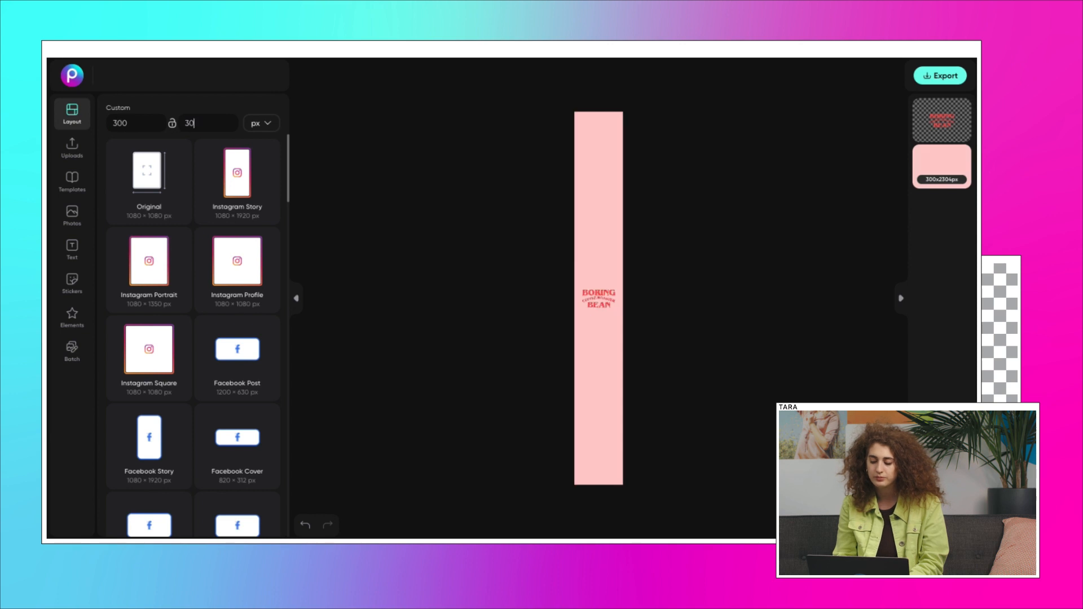